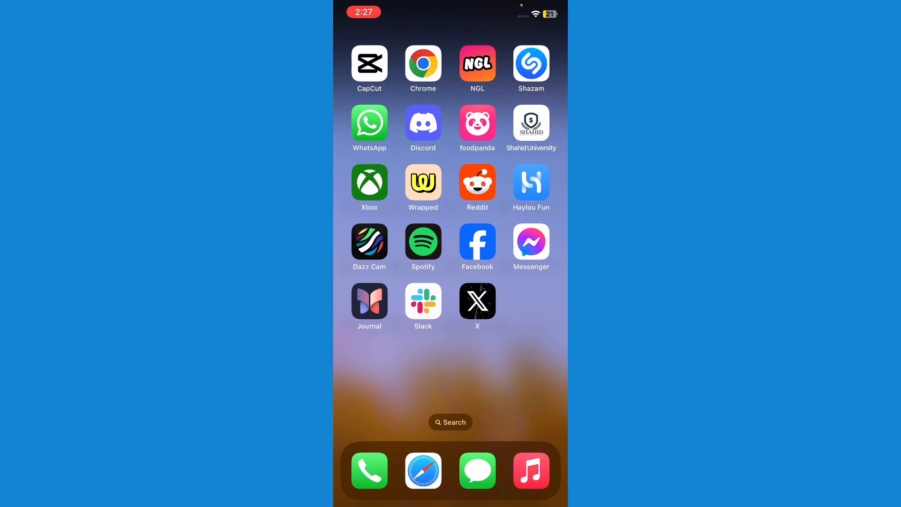
Launch Facebook from the home screen and land on the news feed.
{"action": "left_click", "coordinate": [477, 241]}
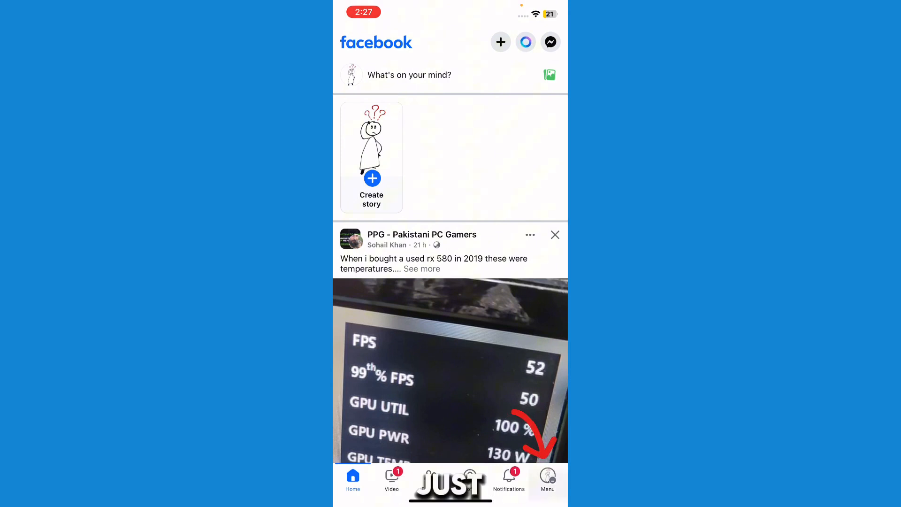
Reach the Audience and visibility section of Settings & privacy via the Menu.
{"action": "left_click", "coordinate": [549, 477]}
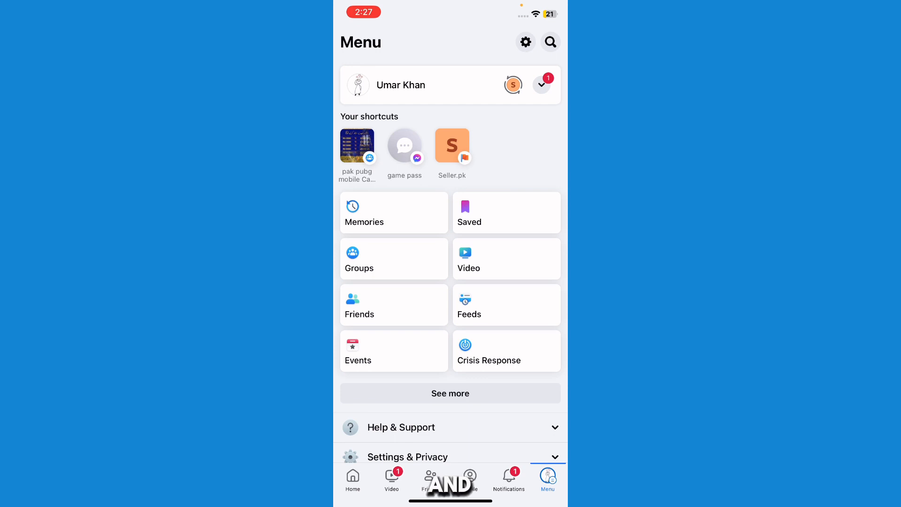
{"action": "scroll", "scroll_direction": "down", "scroll_amount": 3}
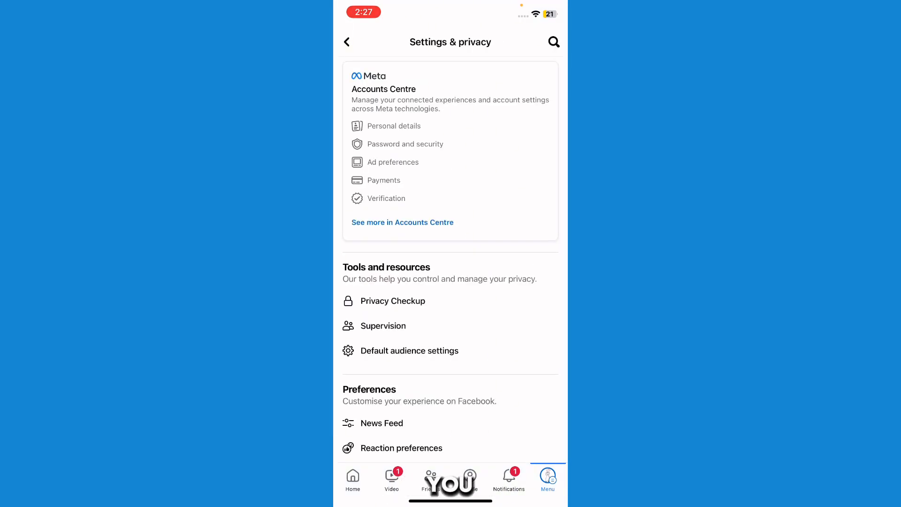
{"action": "scroll", "scroll_direction": "down", "scroll_amount": 3}
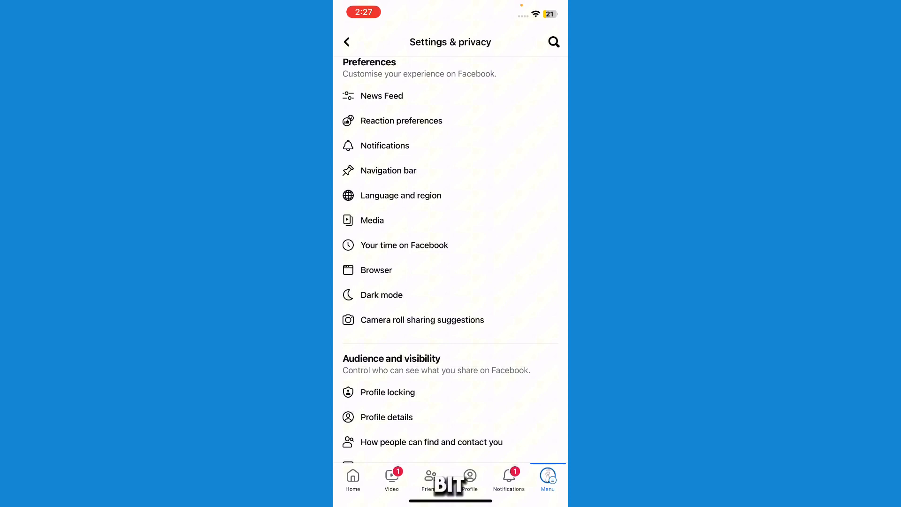
{"action": "scroll", "scroll_direction": "down", "scroll_amount": 3}
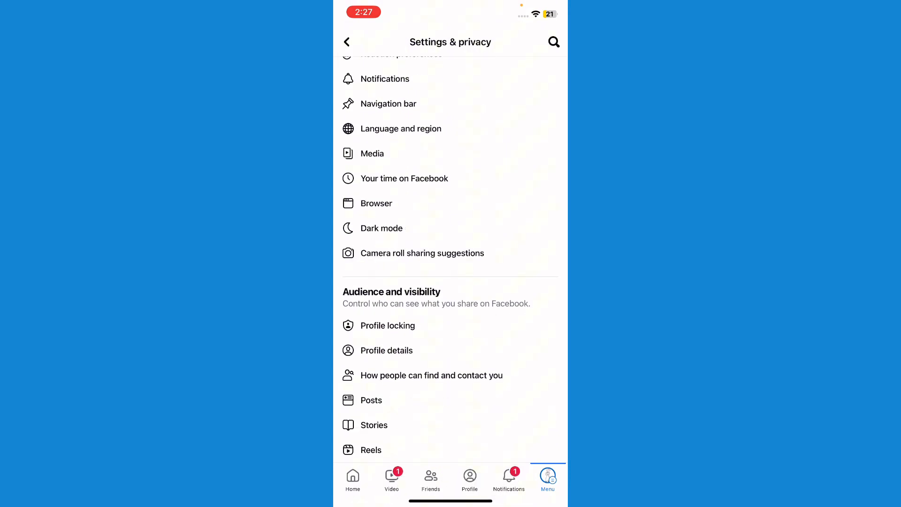
Lock the profile through Profile locking and dismiss the 'You've locked your profile' confirmation.
{"action": "left_click", "coordinate": [388, 325]}
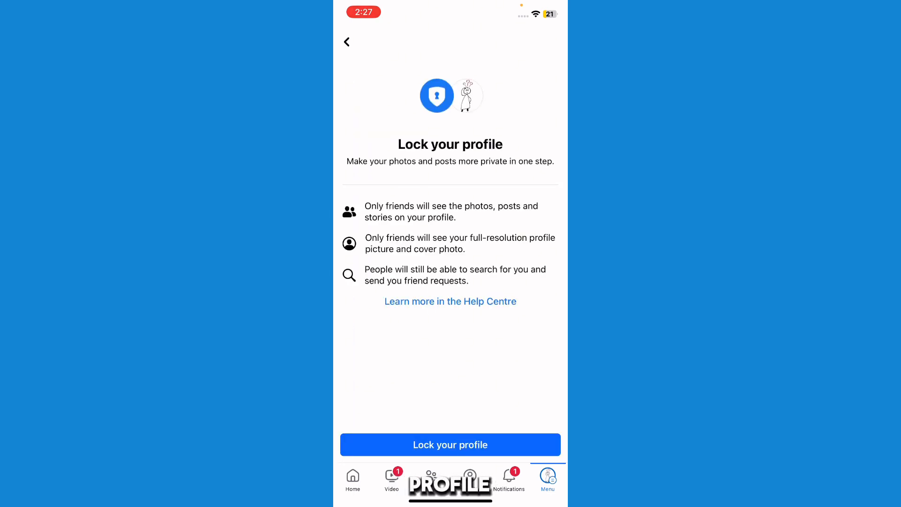
{"action": "left_click", "coordinate": [451, 445]}
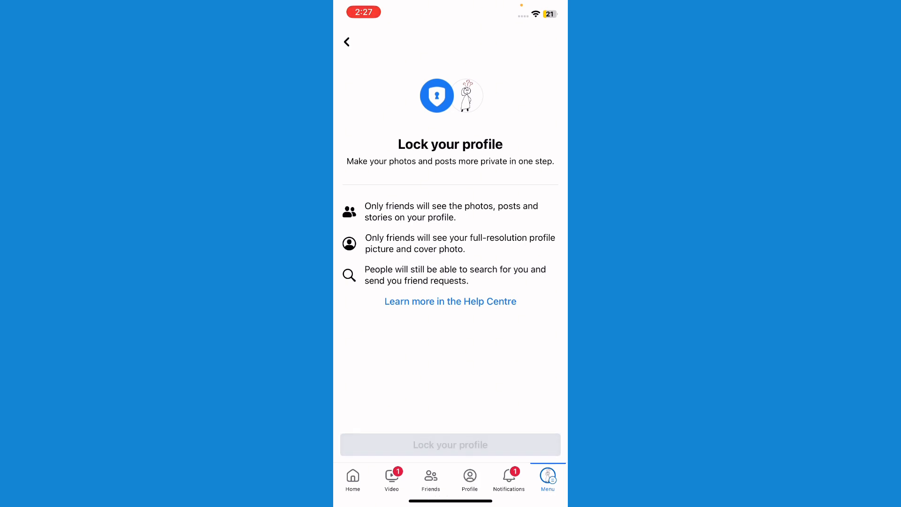
{"action": "left_click", "coordinate": [450, 445]}
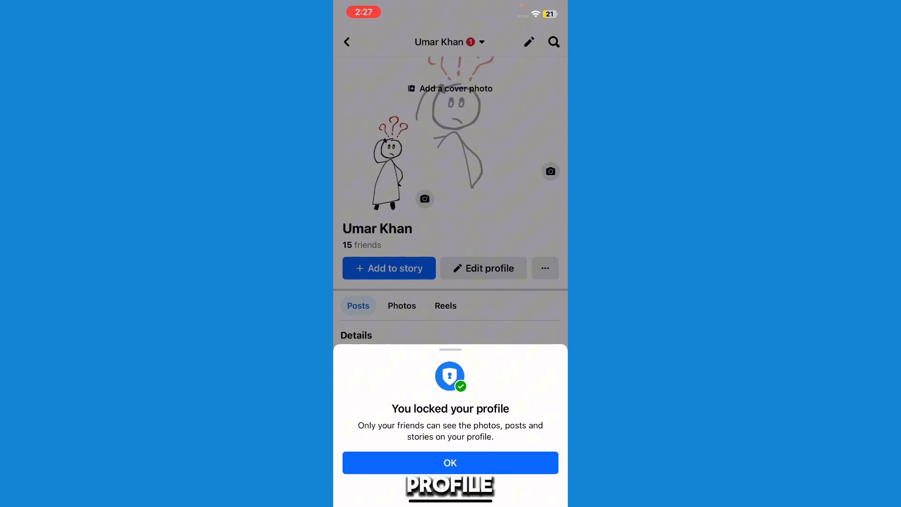
{"action": "left_click", "coordinate": [451, 463]}
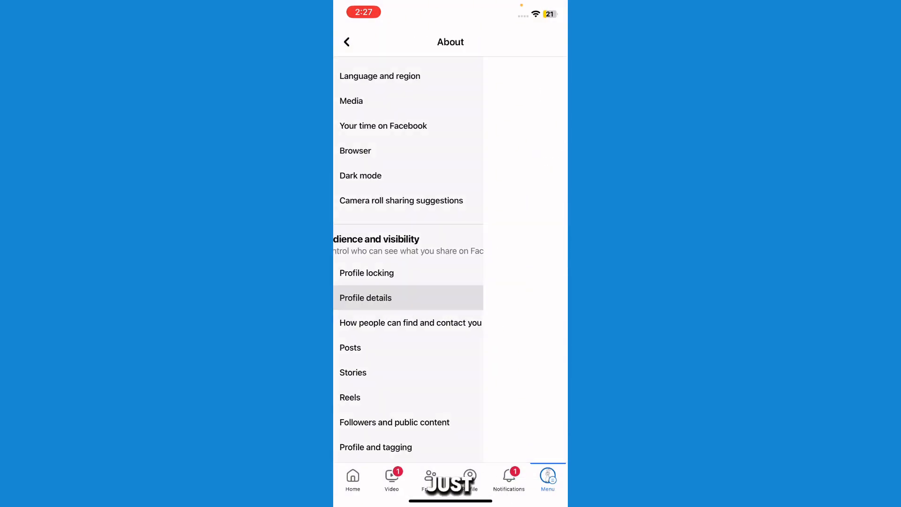
Return to Profile locking and confirm the locked status with the unlock option shown.
{"action": "left_click", "coordinate": [366, 298]}
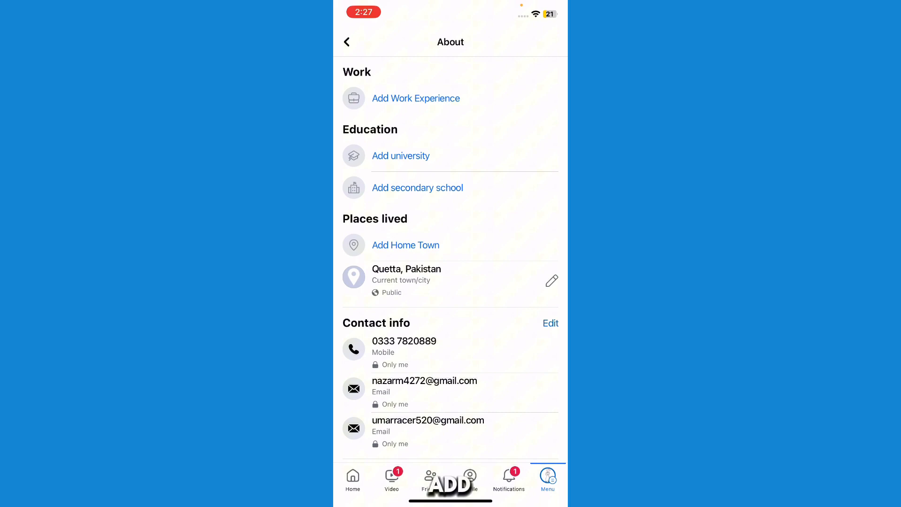
{"action": "scroll", "scroll_direction": "down", "scroll_amount": 3}
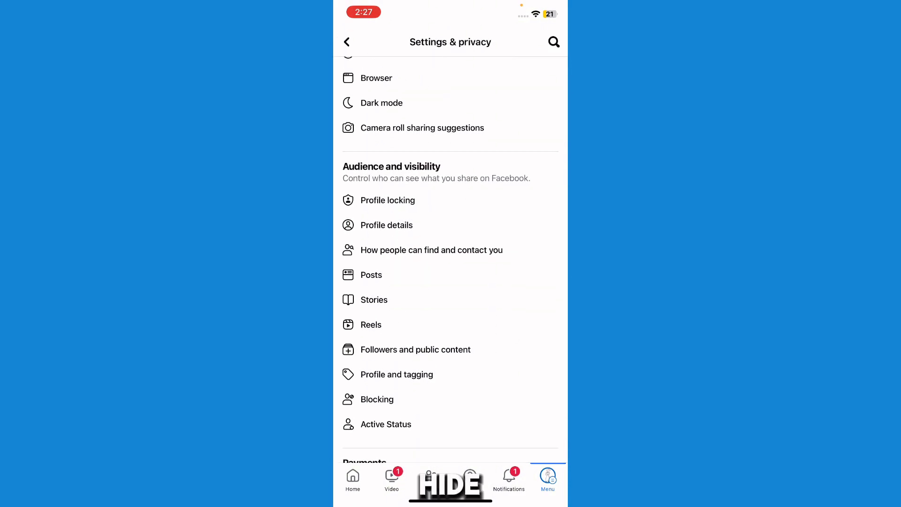
{"action": "left_click", "coordinate": [388, 200]}
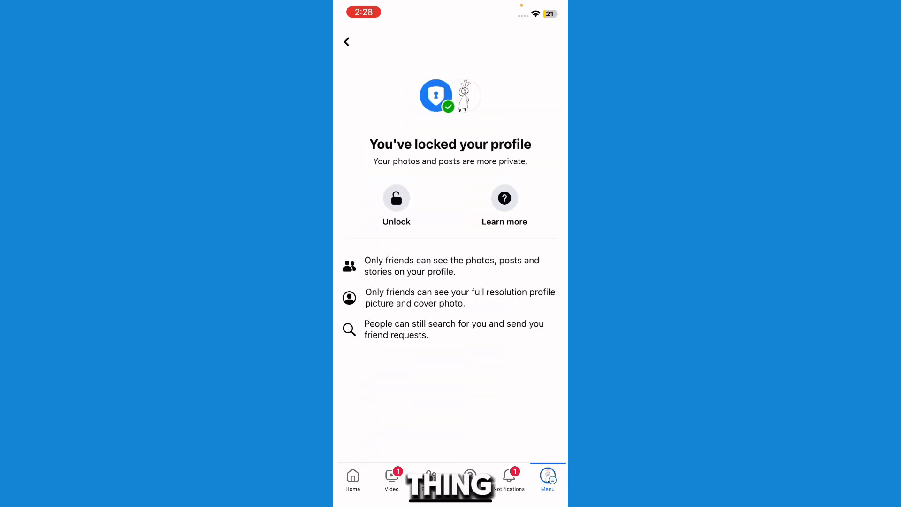